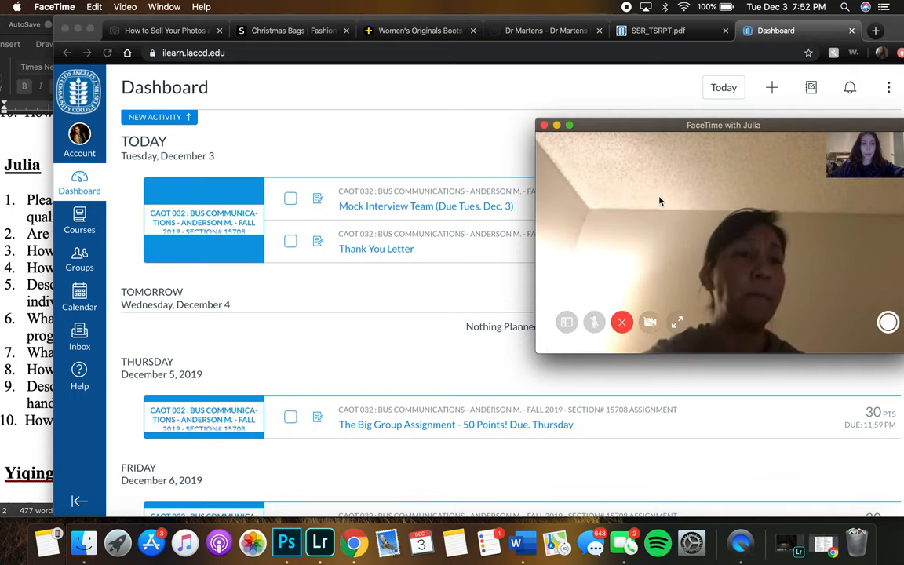
{"action": "left_click_drag", "start_coordinate": [721, 126], "coordinate": [678, 122]}
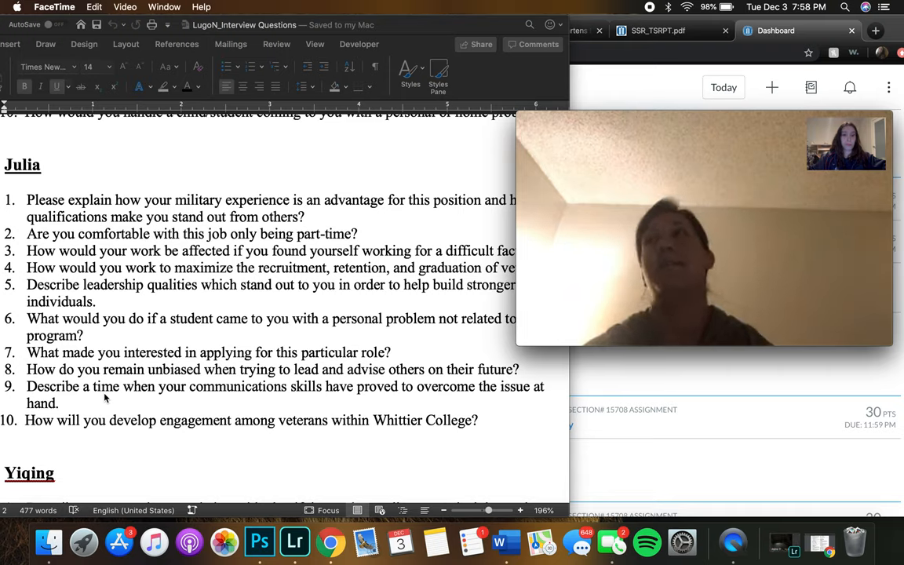
{"action": "mouse_move", "coordinate": [254, 126]}
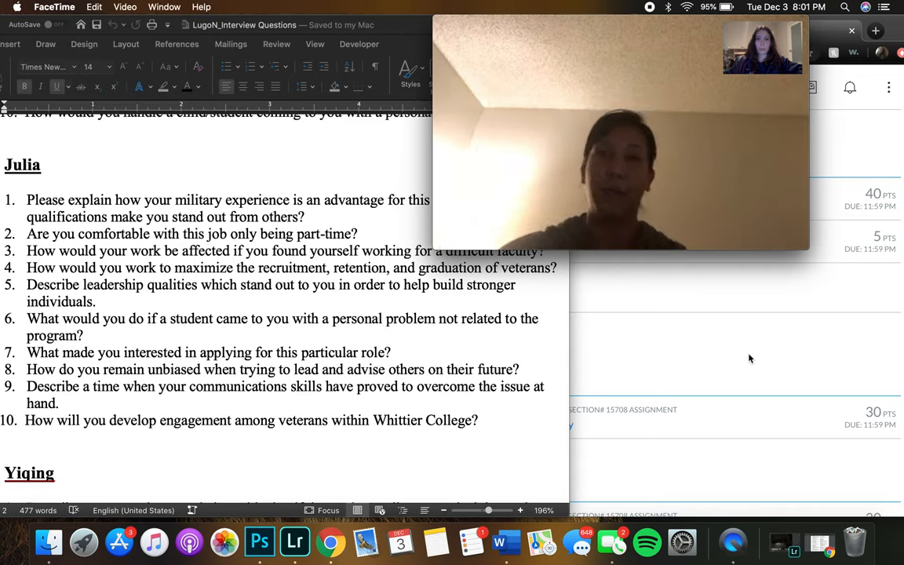
{"action": "mouse_move", "coordinate": [693, 331]}
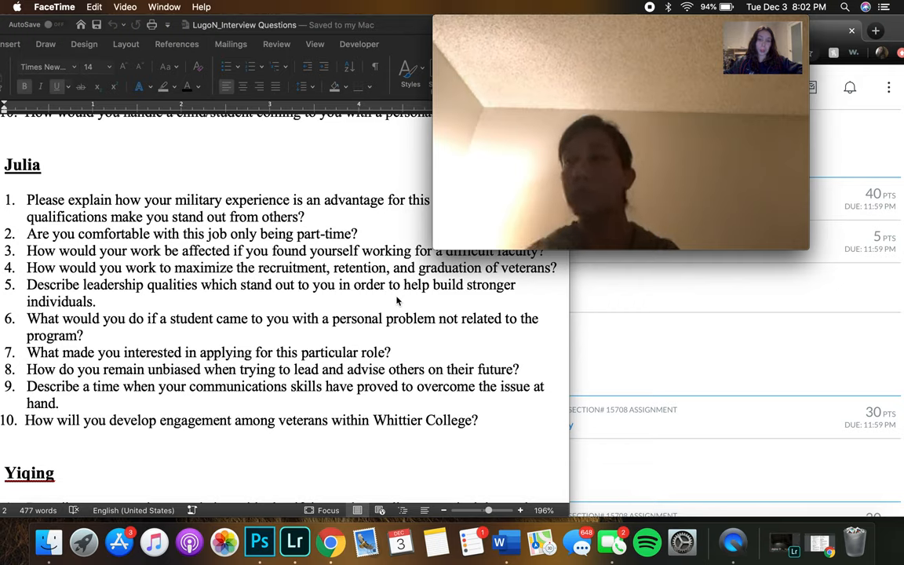
{"action": "mouse_move", "coordinate": [637, 383]}
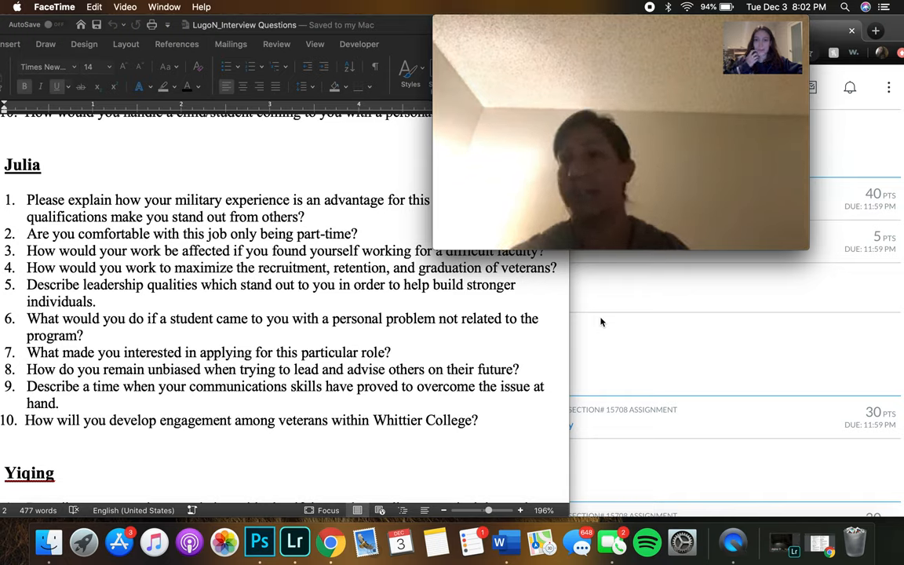
{"action": "mouse_move", "coordinate": [441, 297]}
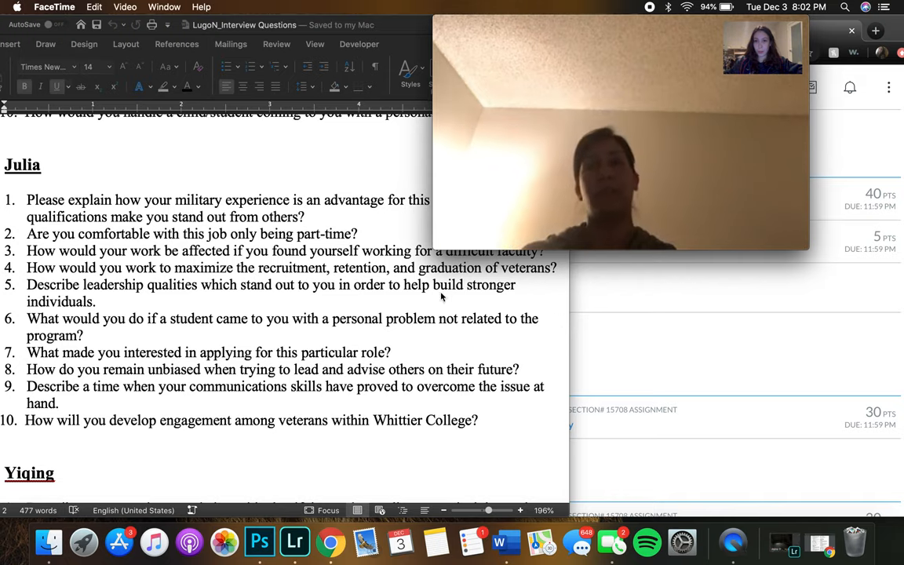